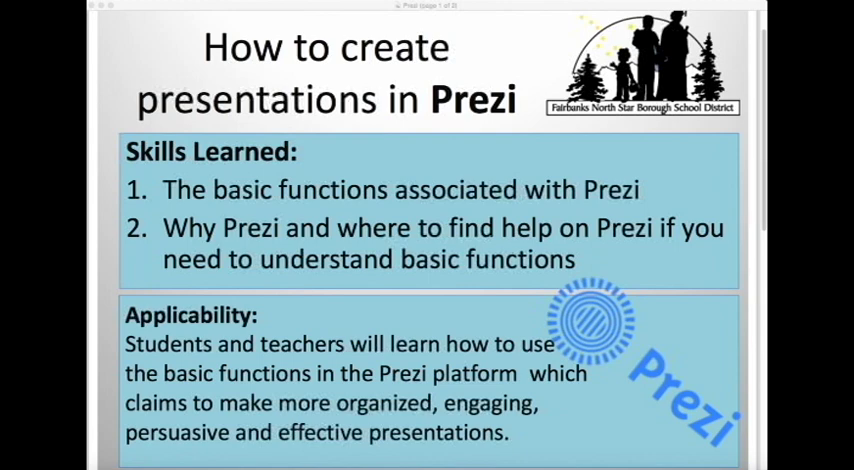
{"action": "mouse_move", "coordinate": [757, 254]}
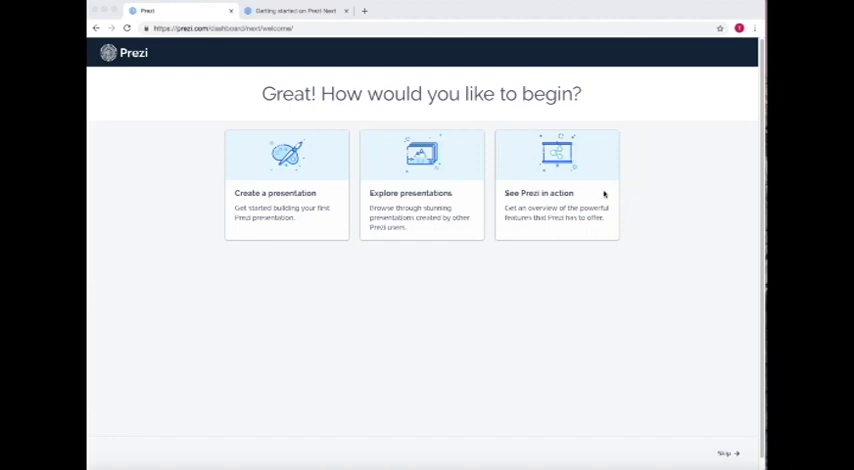
{"action": "mouse_move", "coordinate": [563, 190]}
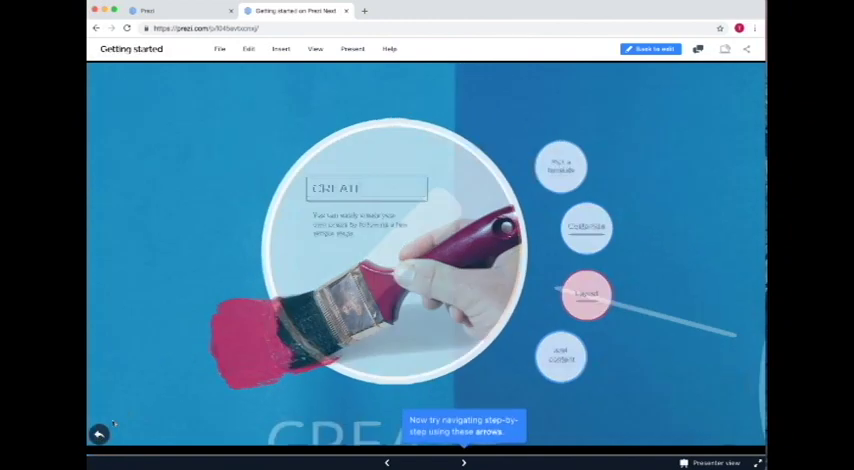
Step through the Share topic, Send out a link subtopic and Collaborate topic, then zoom out.
{"action": "left_click", "coordinate": [463, 461]}
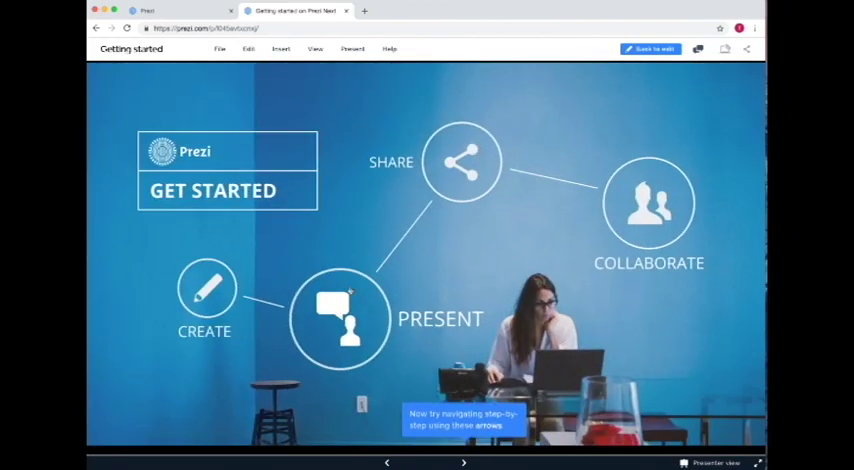
{"action": "mouse_move", "coordinate": [457, 170]}
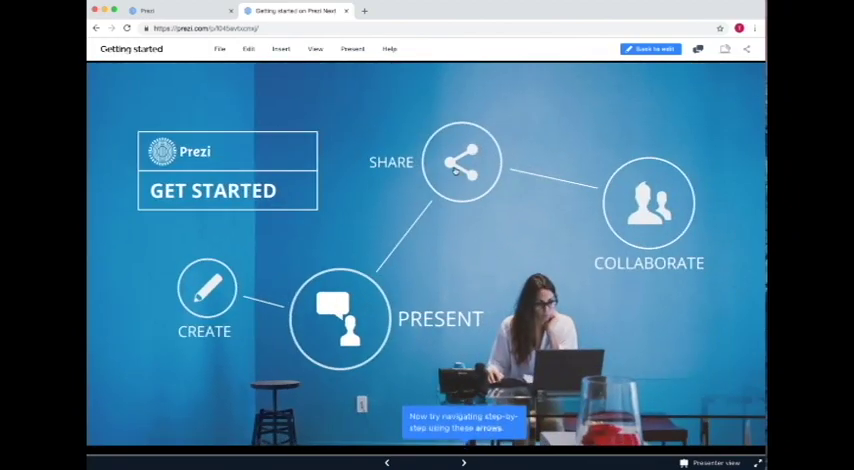
{"action": "left_click", "coordinate": [461, 162]}
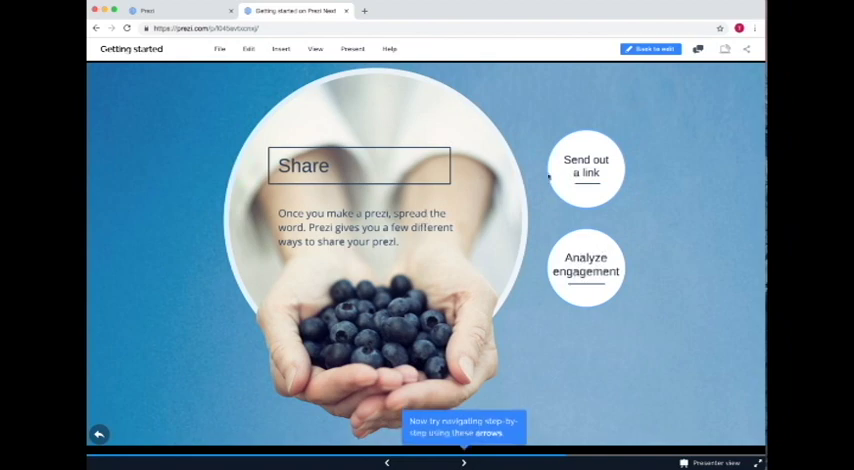
{"action": "left_click", "coordinate": [586, 165]}
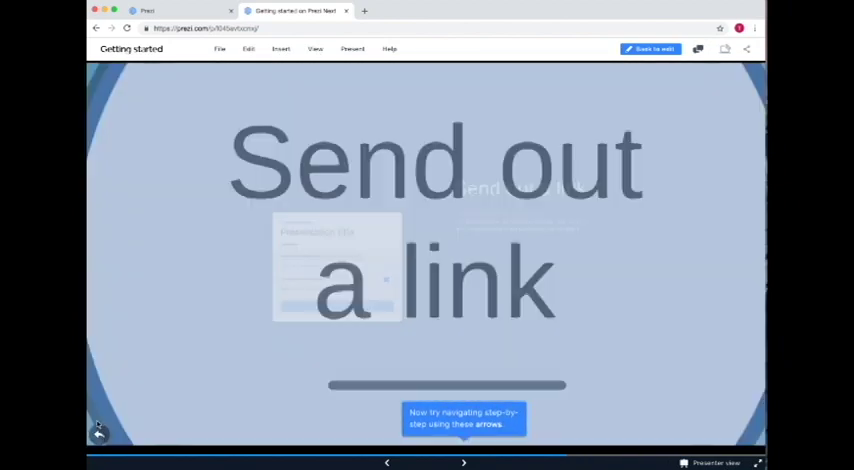
{"action": "left_click", "coordinate": [463, 461]}
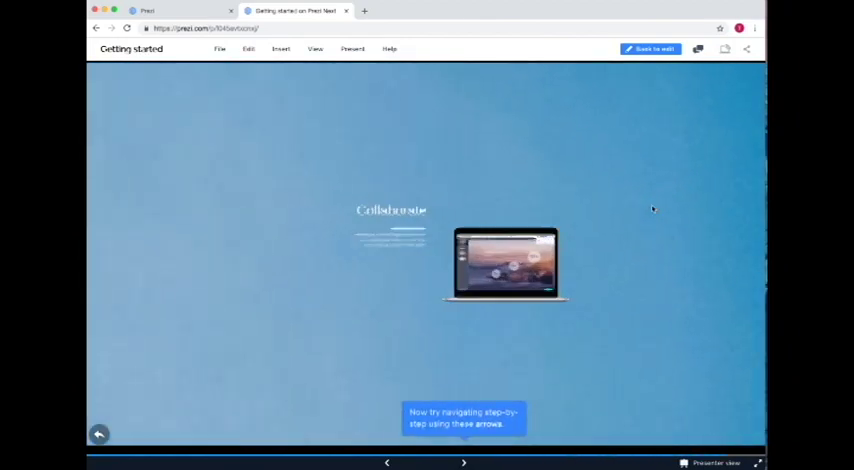
{"action": "left_click", "coordinate": [463, 462]}
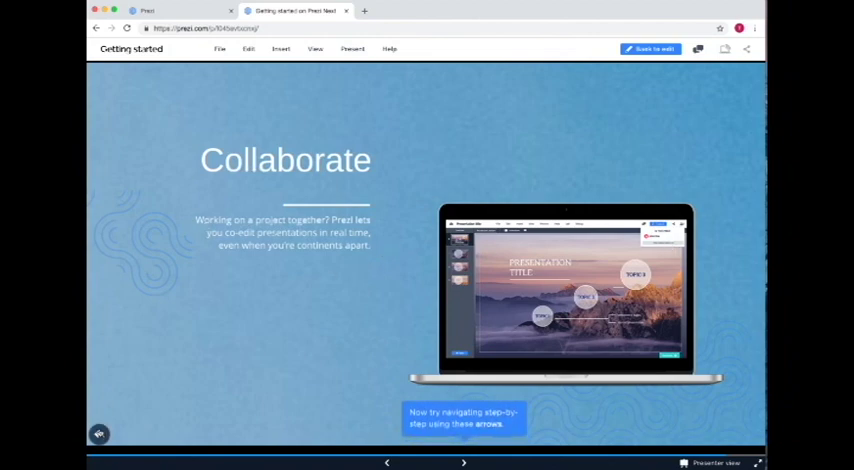
{"action": "left_click", "coordinate": [463, 462]}
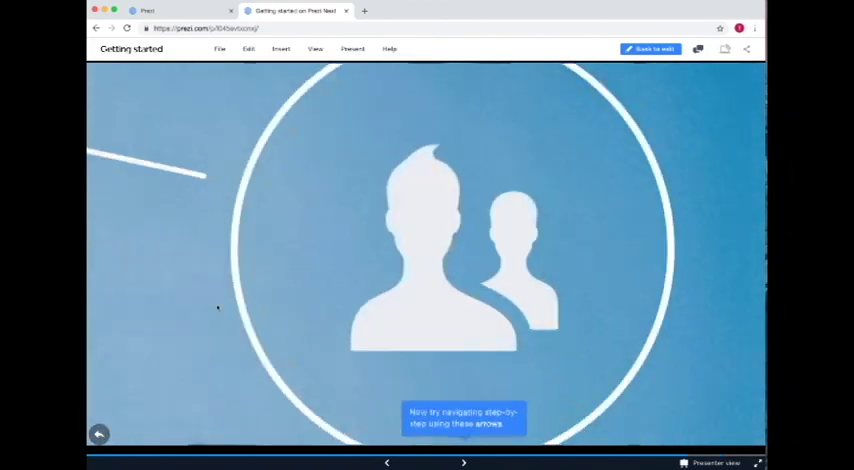
{"action": "left_click", "coordinate": [463, 461]}
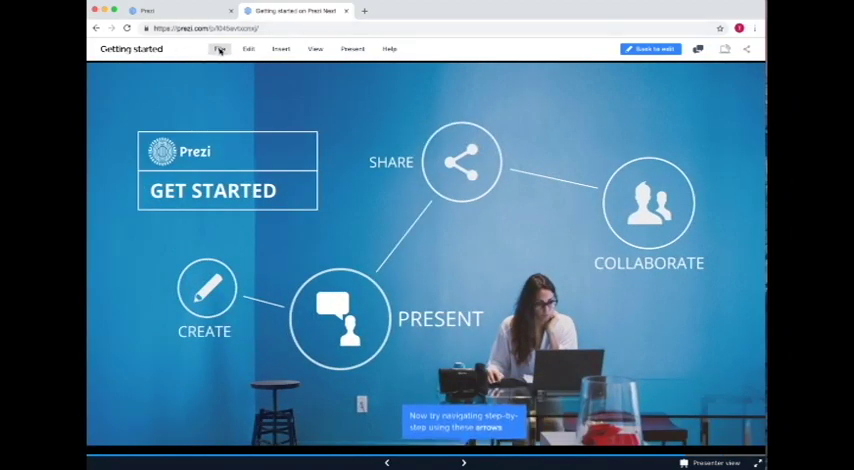
Browse Education & Non-profit, Marketing and Sales templates, then preview Creativity-Paint.
{"action": "left_click", "coordinate": [219, 49]}
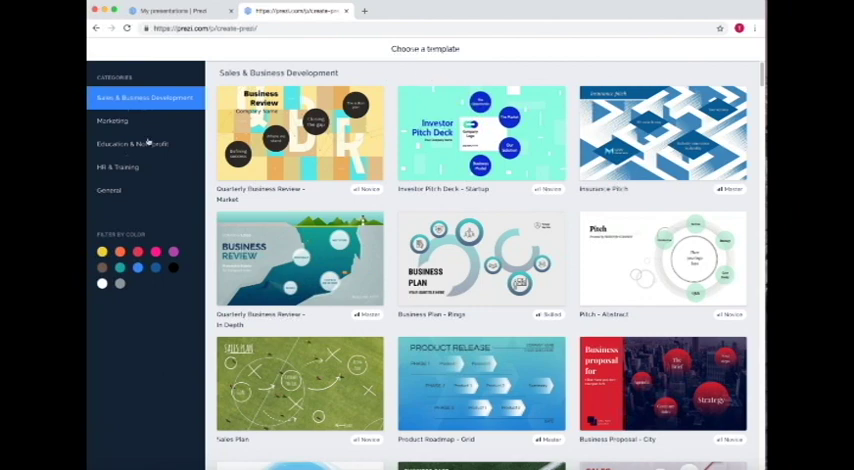
{"action": "left_click", "coordinate": [132, 143]}
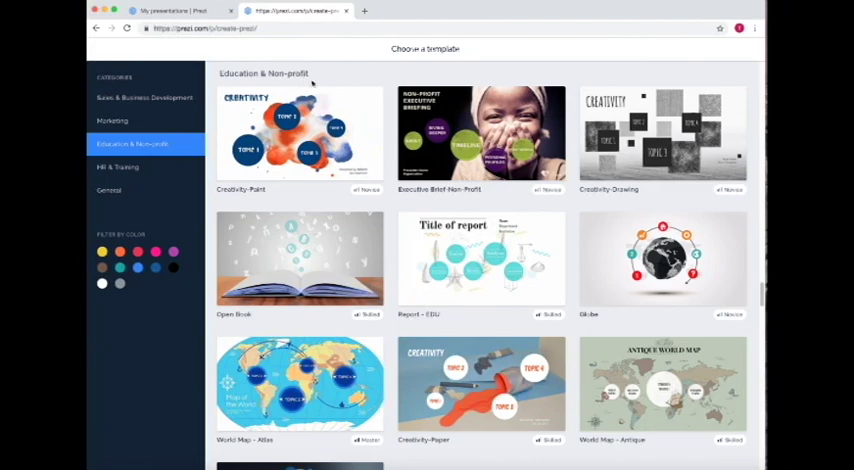
{"action": "left_click", "coordinate": [112, 120]}
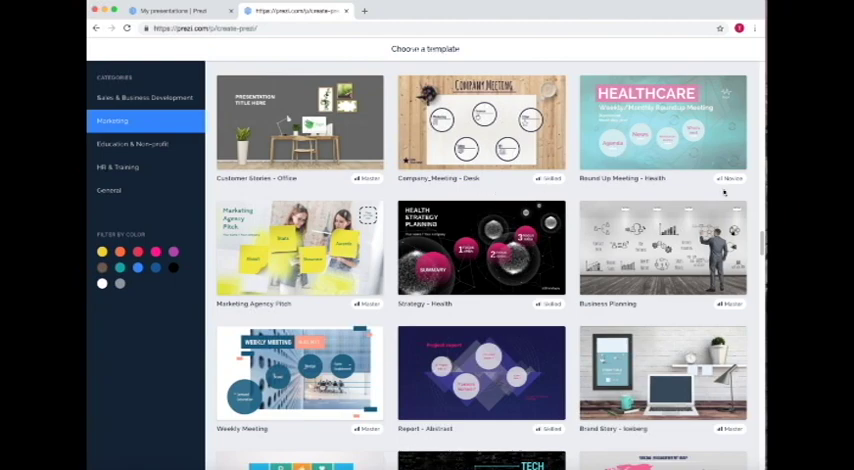
{"action": "scroll", "scroll_direction": "down", "scroll_amount": 3}
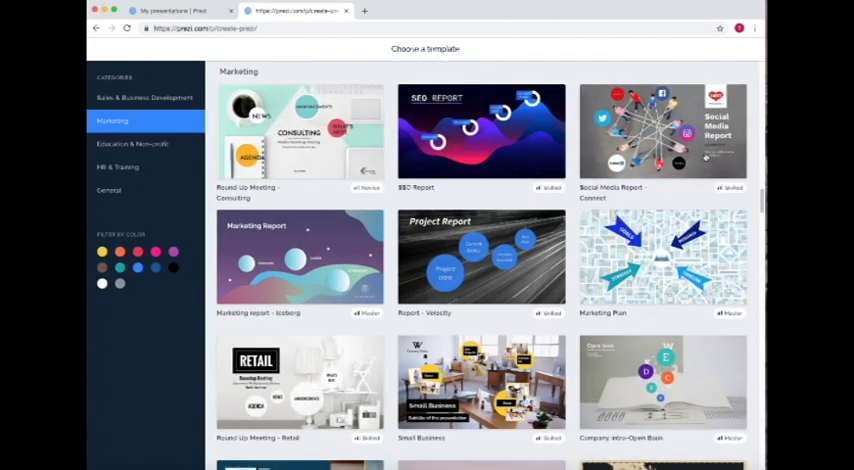
{"action": "left_click", "coordinate": [144, 97]}
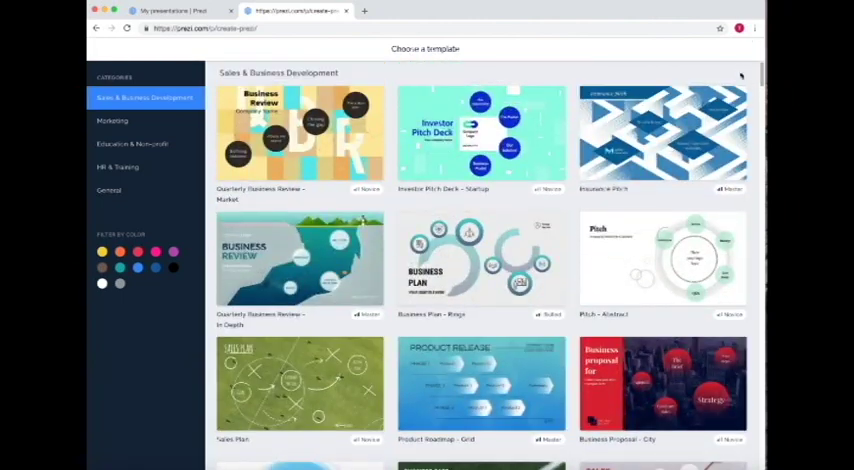
{"action": "left_click", "coordinate": [133, 143]}
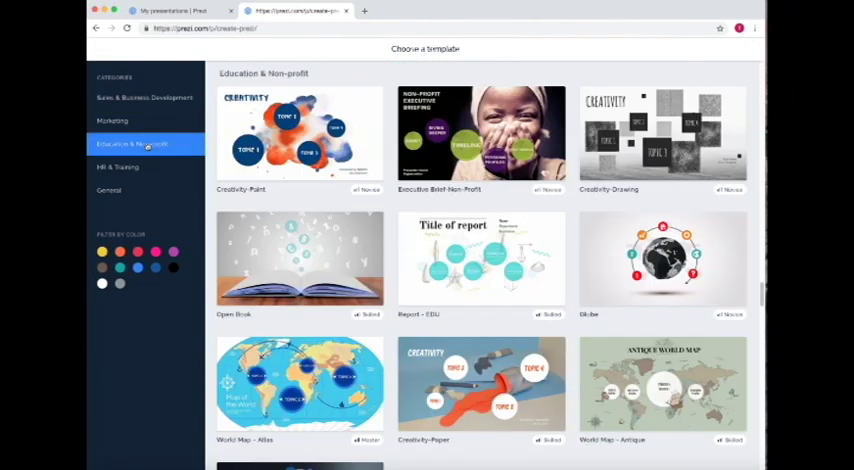
{"action": "left_click", "coordinate": [300, 135]}
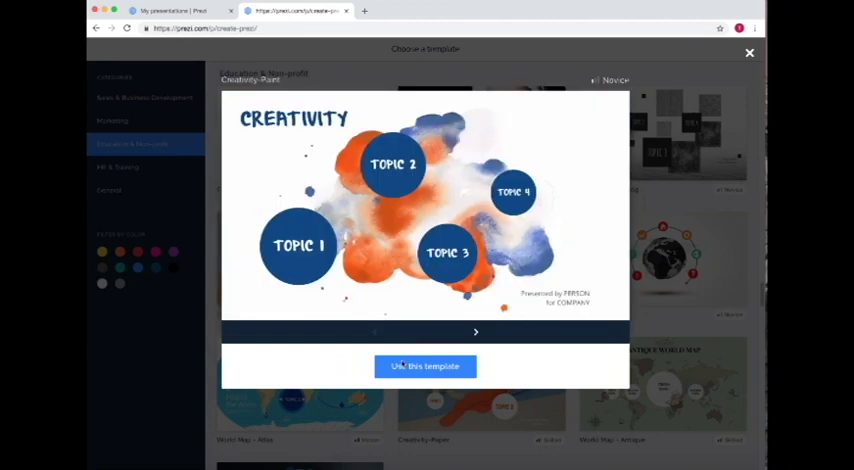
Create 'Example Prezi' from the Creativity-Paint template, viewable by anyone on the web.
{"action": "left_click", "coordinate": [425, 366]}
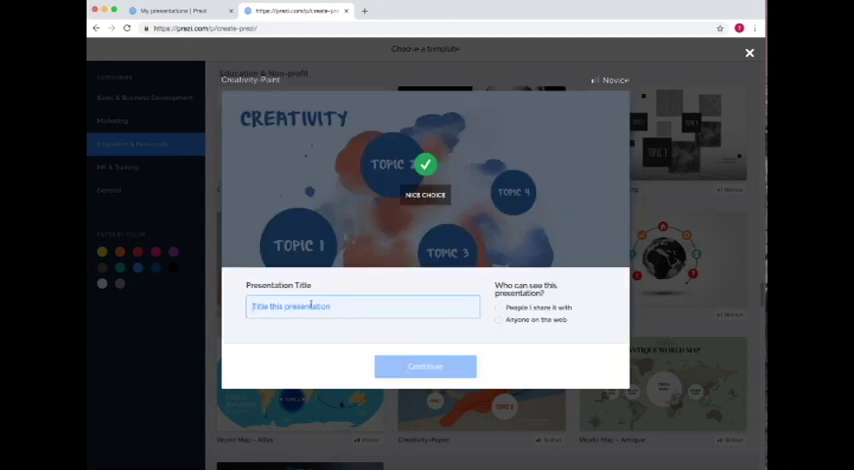
{"action": "type", "text": "Example Prezi"}
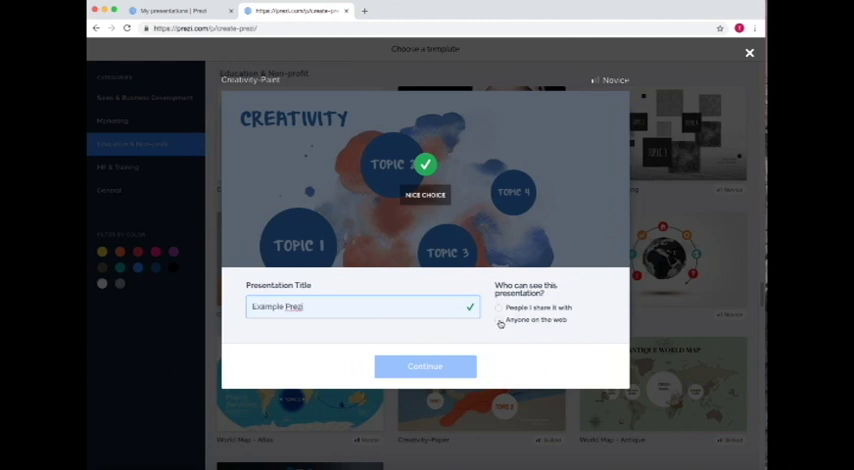
{"action": "left_click", "coordinate": [500, 308]}
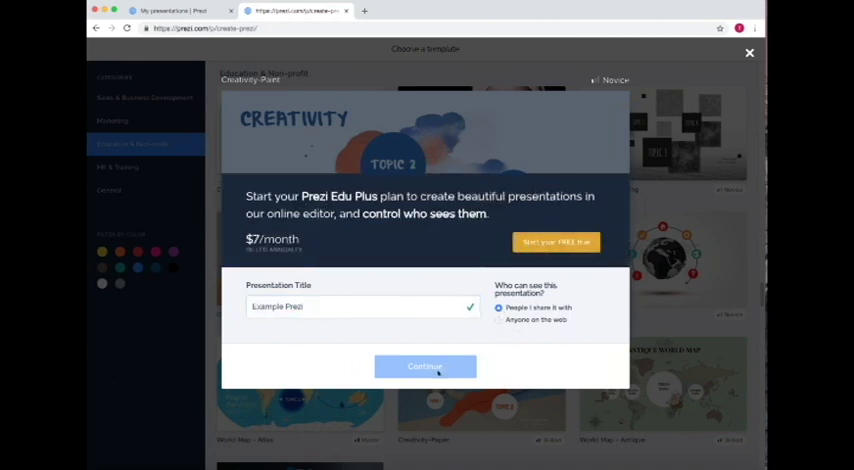
{"action": "left_click", "coordinate": [498, 320]}
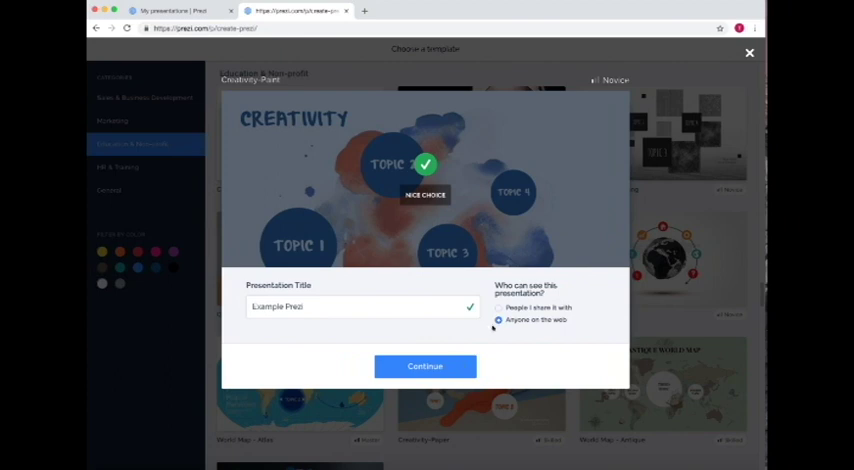
{"action": "left_click", "coordinate": [499, 308]}
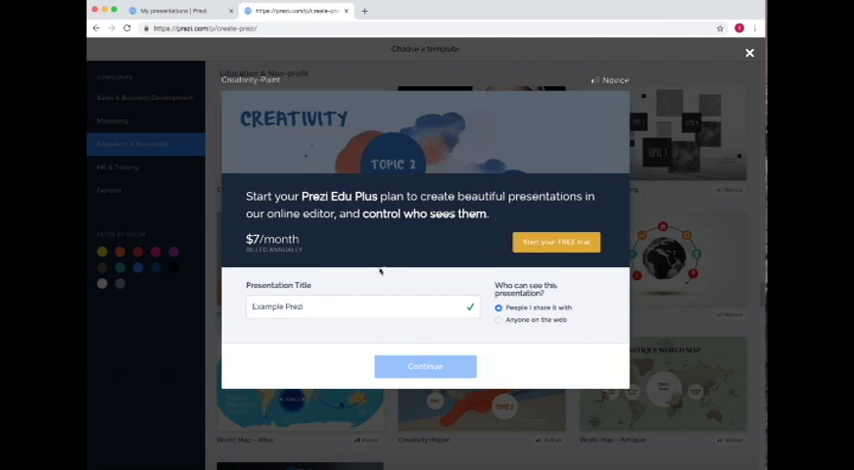
{"action": "mouse_move", "coordinate": [417, 247]}
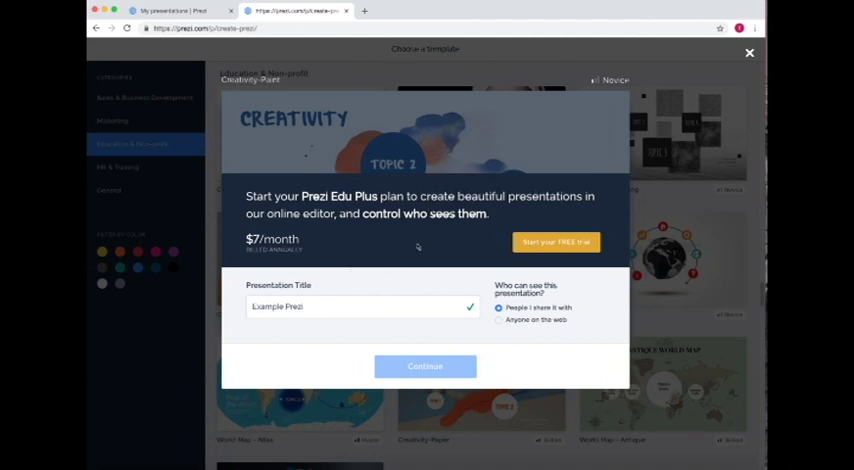
{"action": "left_click", "coordinate": [499, 320]}
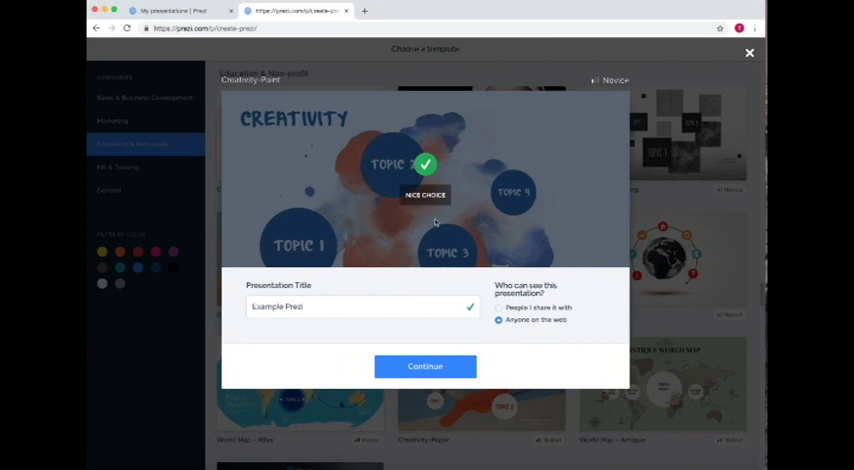
{"action": "mouse_move", "coordinate": [423, 281]}
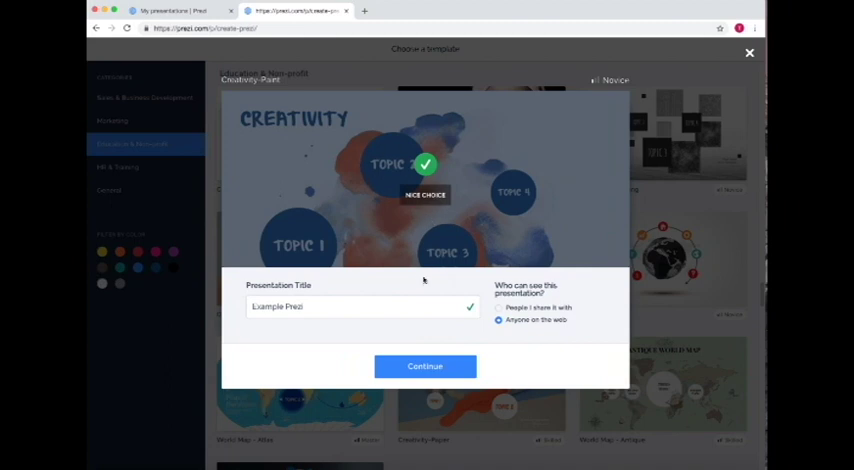
{"action": "left_click", "coordinate": [424, 366]}
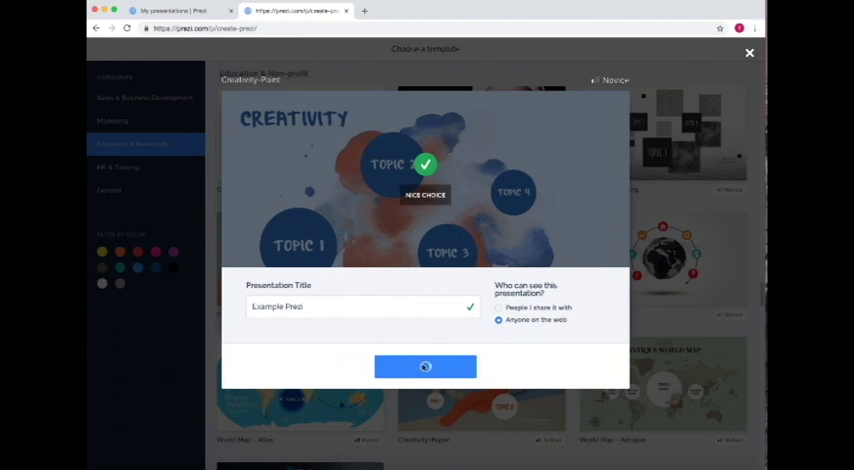
{"action": "left_click", "coordinate": [425, 367]}
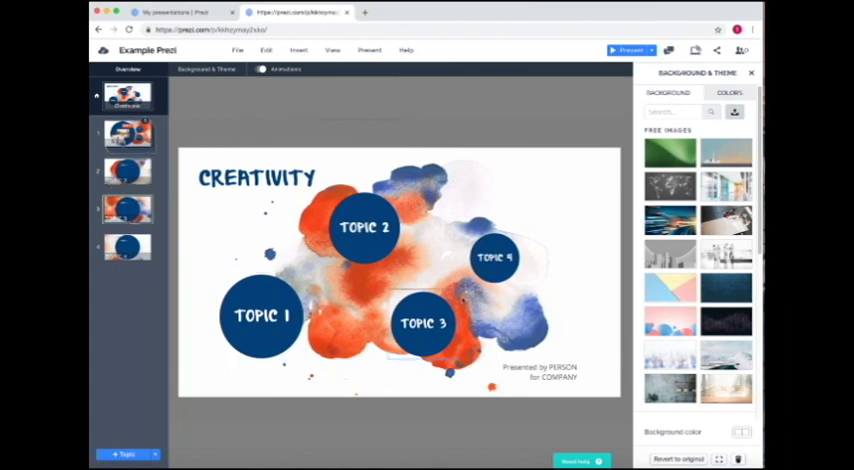
Present Example Prezi full screen, then exit and close the Background & Theme panel.
{"action": "left_click", "coordinate": [261, 316]}
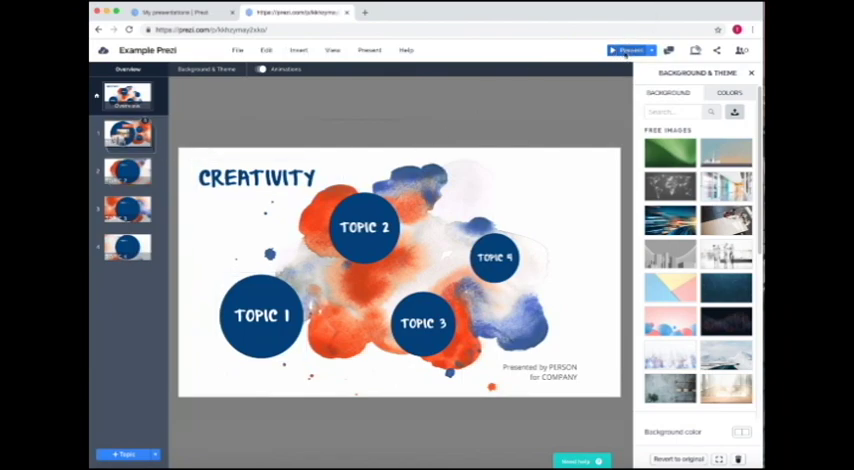
{"action": "left_click", "coordinate": [629, 50]}
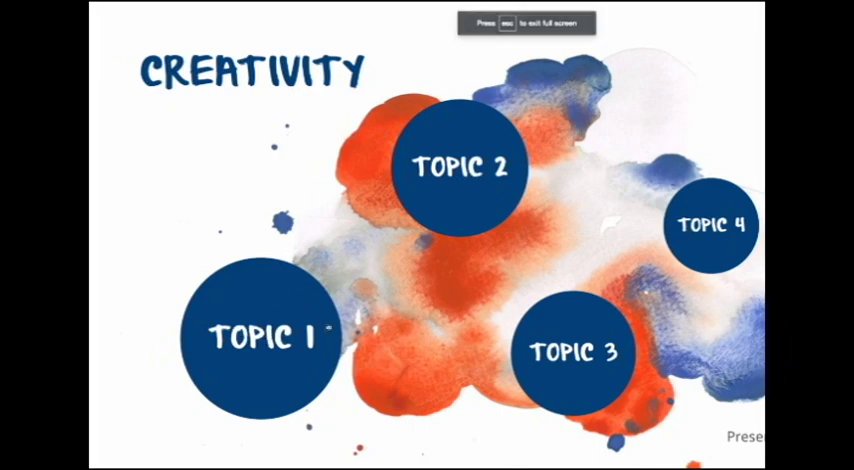
{"action": "left_click", "coordinate": [459, 163]}
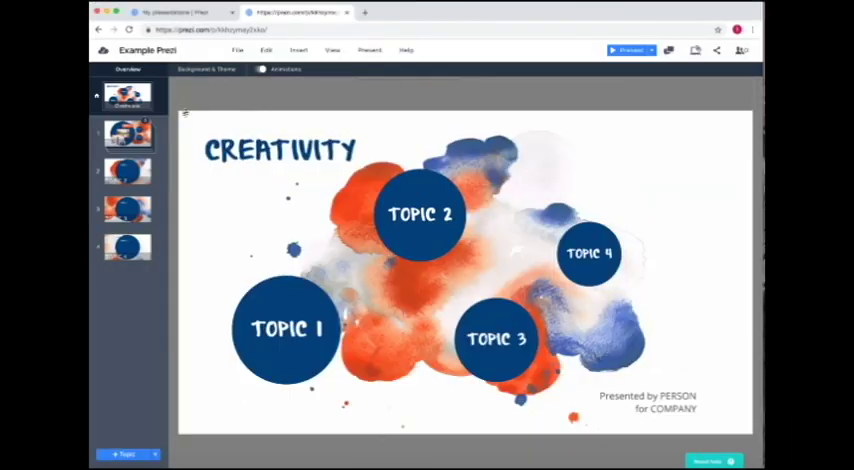
Relabel the Topic 1 circle as 'example 1' and zoom into Topic 2.
{"action": "left_click", "coordinate": [286, 329]}
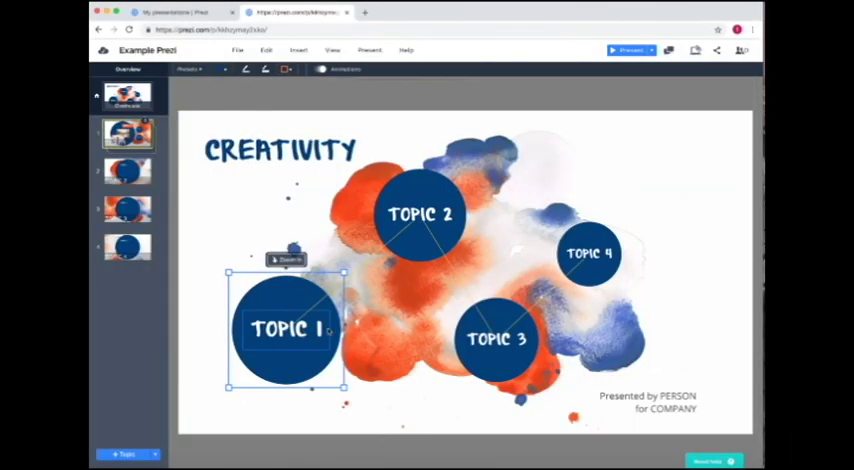
{"action": "double_click", "coordinate": [287, 328]}
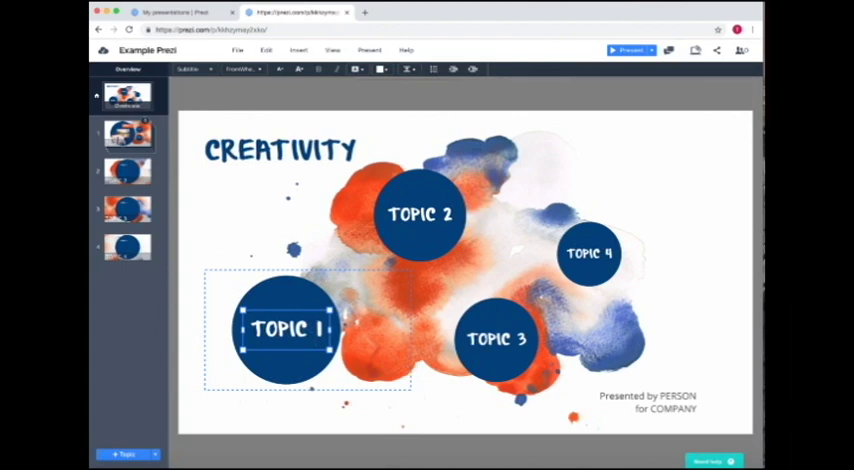
{"action": "double_click", "coordinate": [285, 330]}
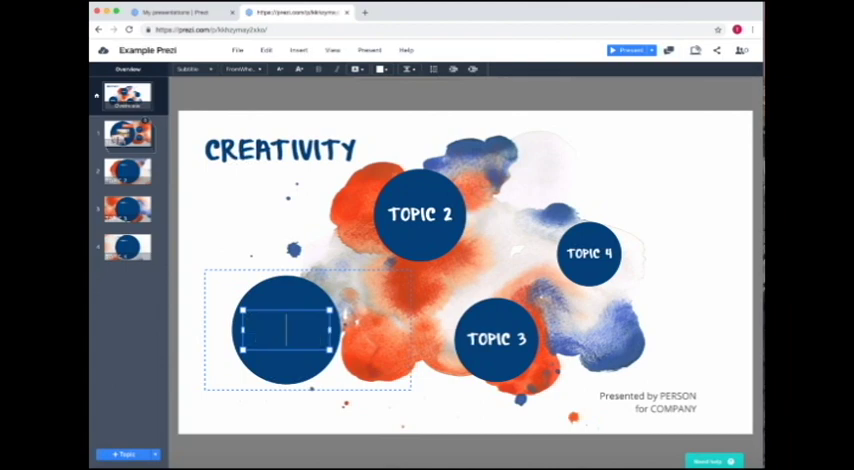
{"action": "type", "text": "example 1"}
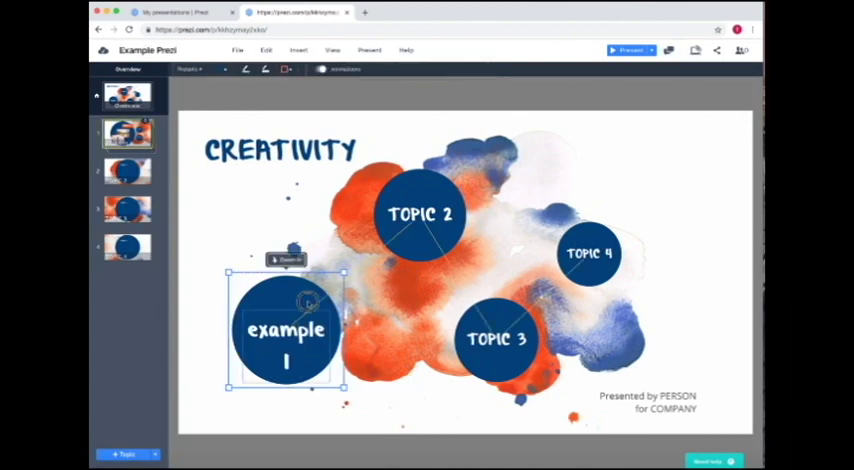
{"action": "left_click_drag", "start_coordinate": [285, 335], "coordinate": [288, 305]}
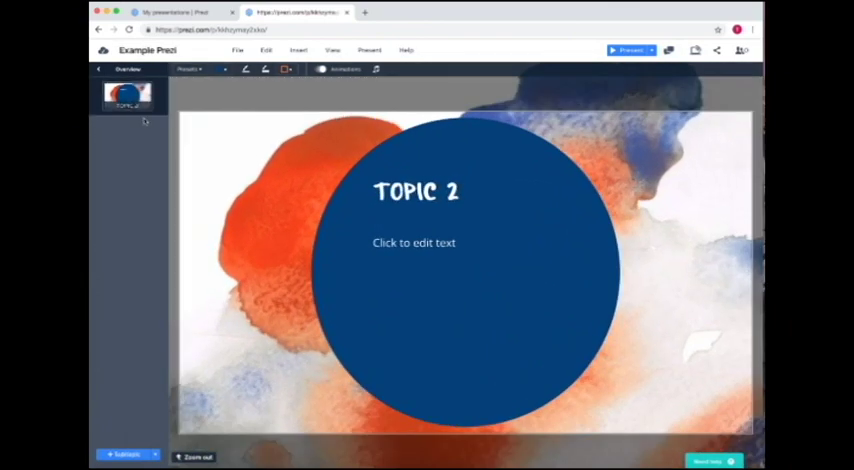
Look inside Topic 1's Subtopic 2, then go back out.
{"action": "left_click", "coordinate": [414, 242]}
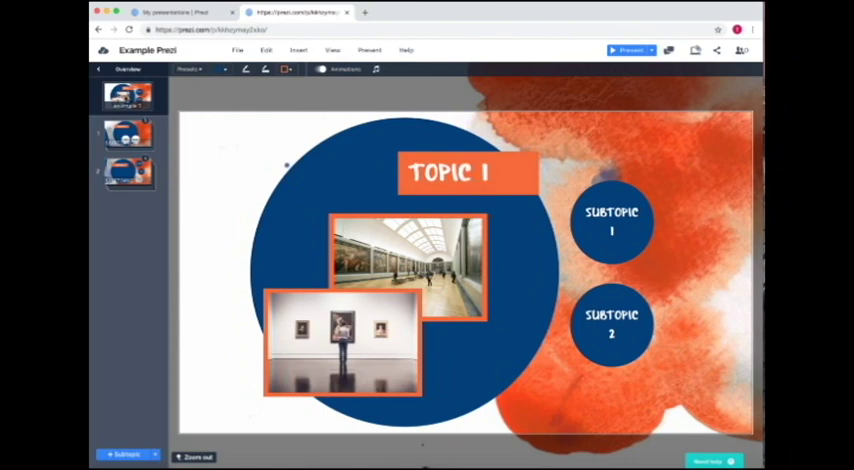
{"action": "left_click", "coordinate": [611, 222]}
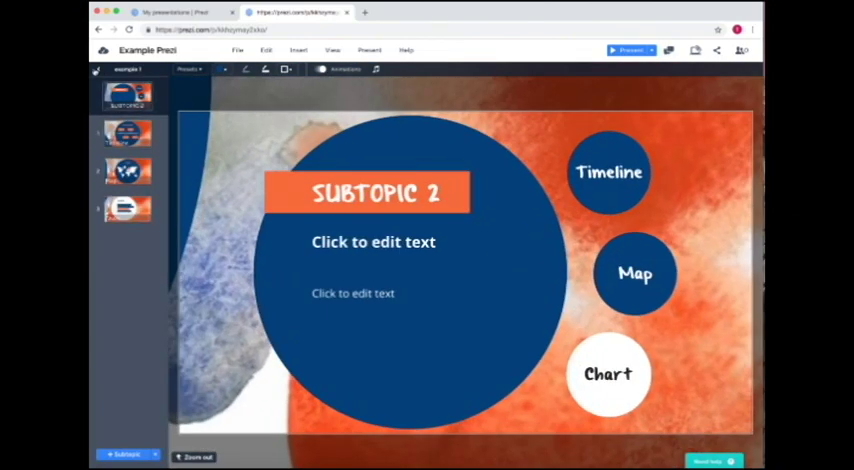
{"action": "left_click", "coordinate": [127, 95]}
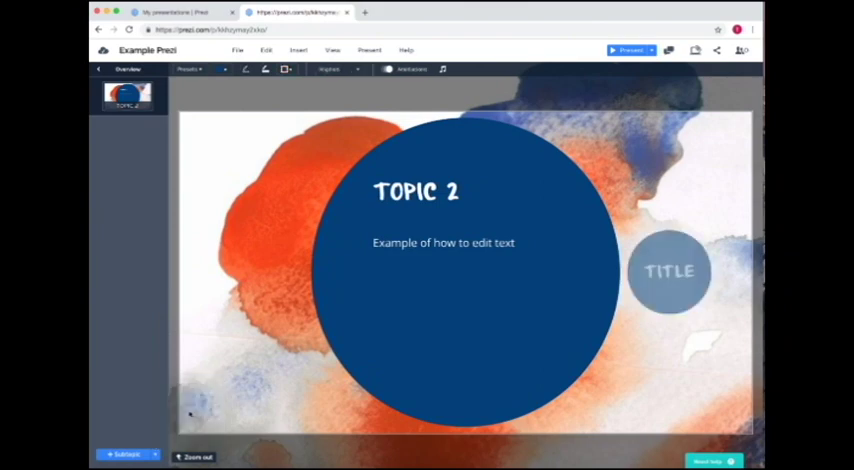
Drag the TITLE subtopic against the right edge of Topic 2's circle.
{"action": "left_click", "coordinate": [668, 271]}
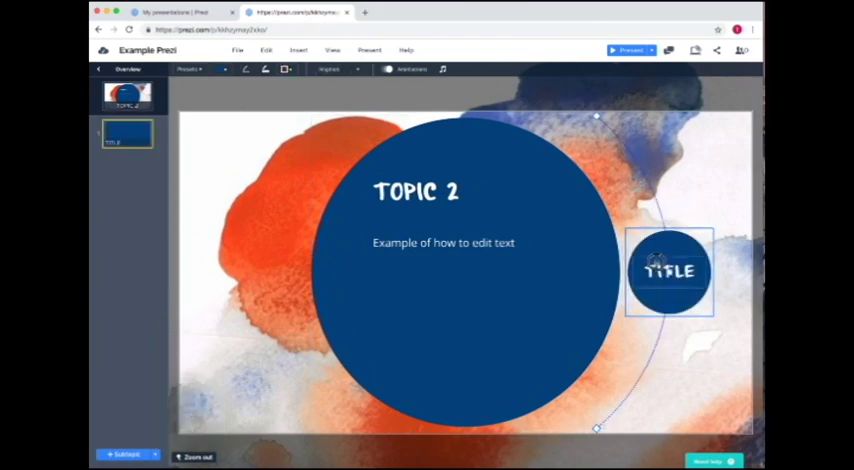
{"action": "left_click_drag", "start_coordinate": [669, 272], "coordinate": [635, 268]}
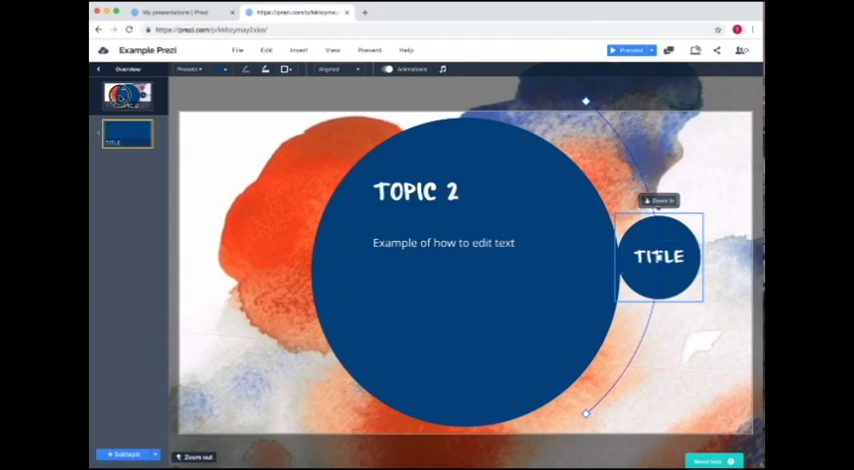
{"action": "left_click", "coordinate": [659, 201]}
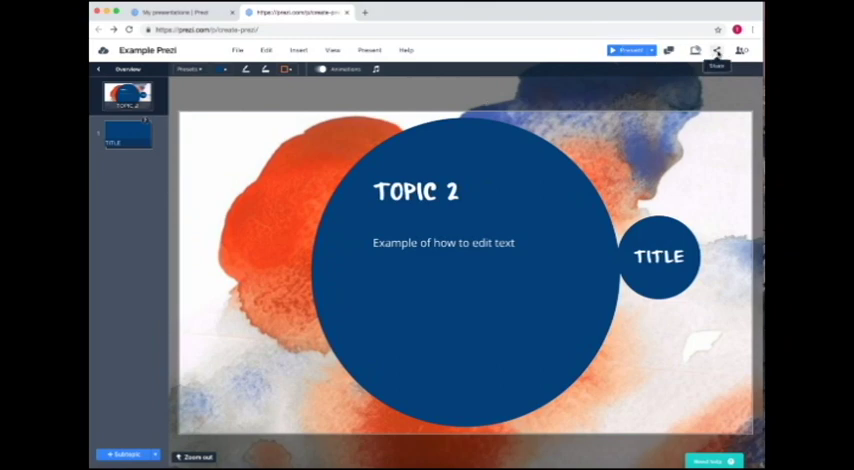
Create a share link with 'Example Prezi' as the viewer name.
{"action": "left_click", "coordinate": [716, 51]}
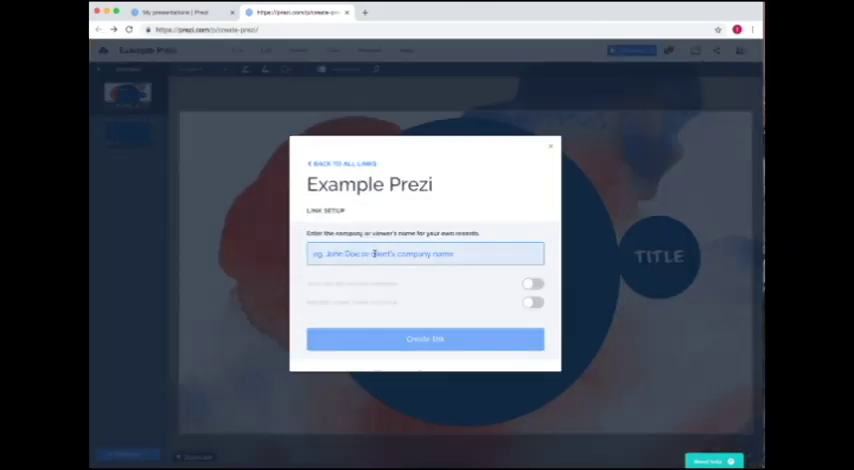
{"action": "type", "text": "xample Proj"}
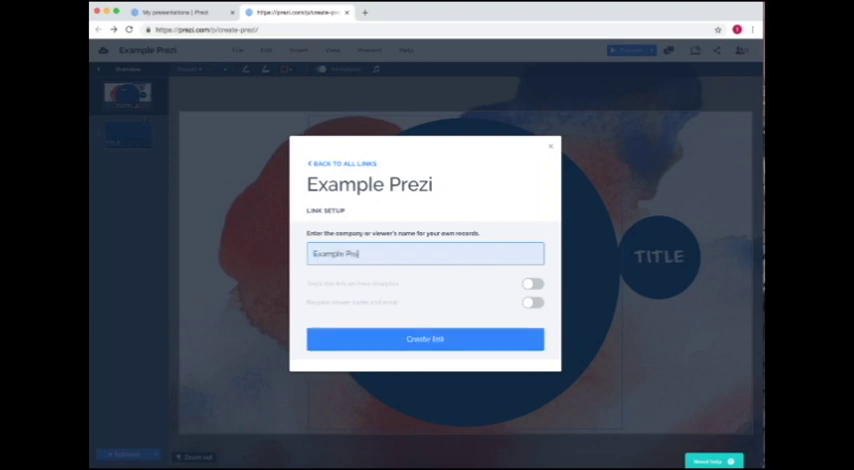
{"action": "left_click", "coordinate": [424, 339]}
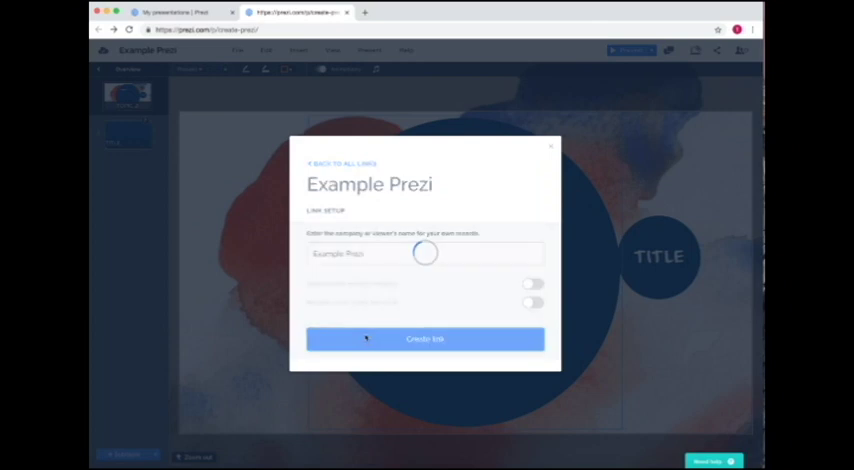
{"action": "left_click", "coordinate": [424, 339]}
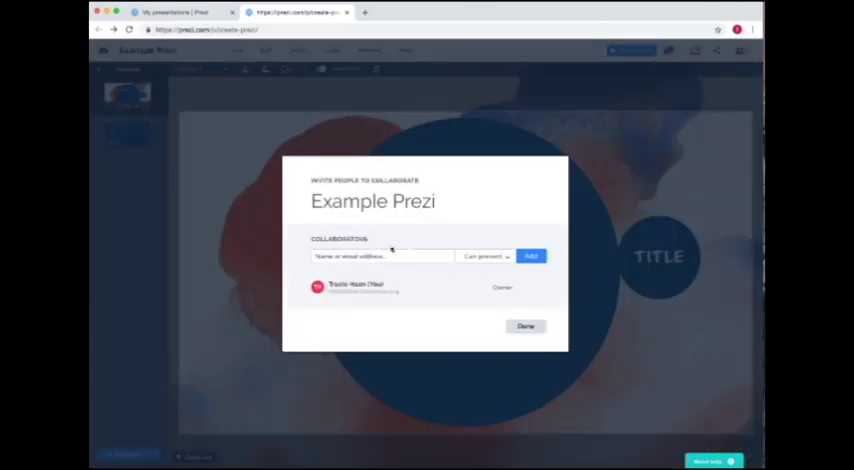
Dismiss the Invite People dialog with Done and go back to Overview.
{"action": "left_click", "coordinate": [525, 326]}
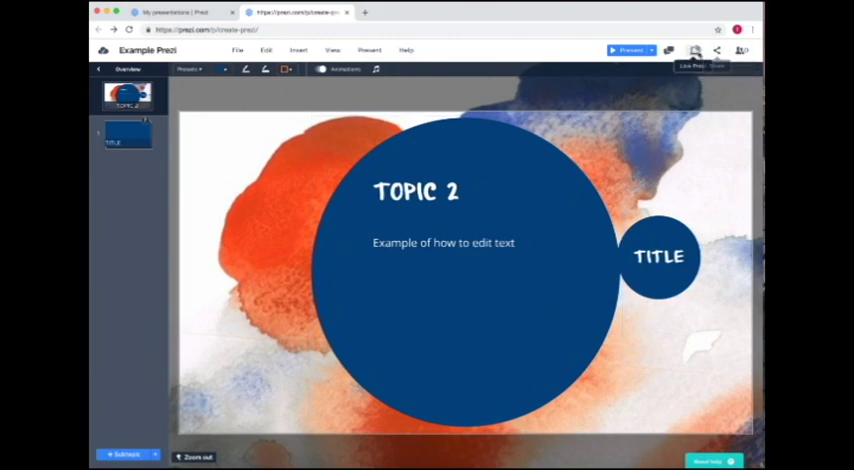
{"action": "left_click", "coordinate": [237, 50]}
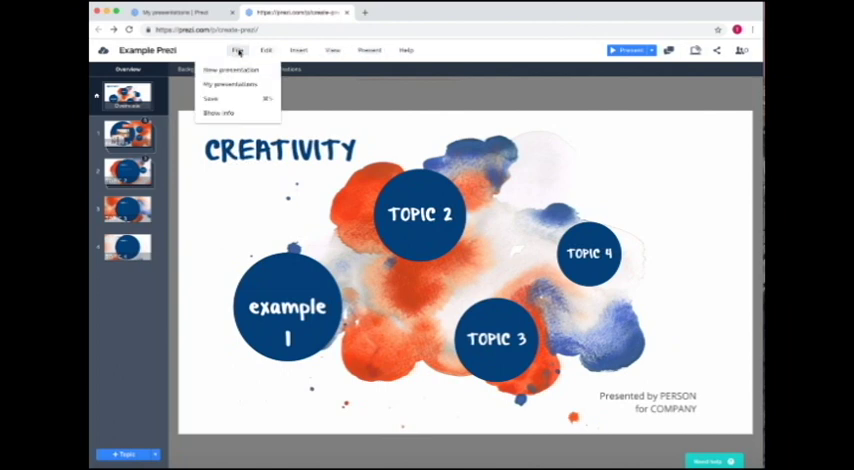